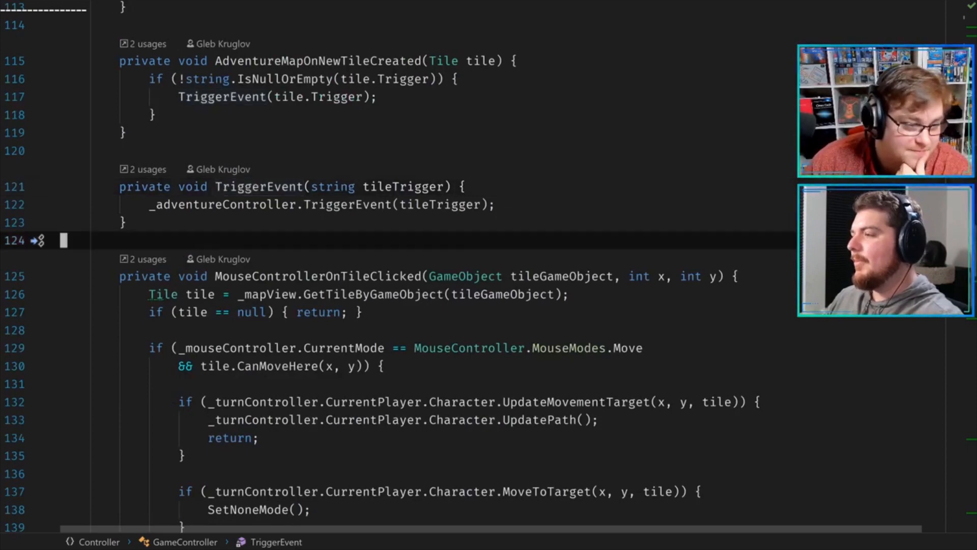
Select the tileTrigger argument and scroll up to the Start method's TriggerEvent("StartTile") call
double_click(344, 205)
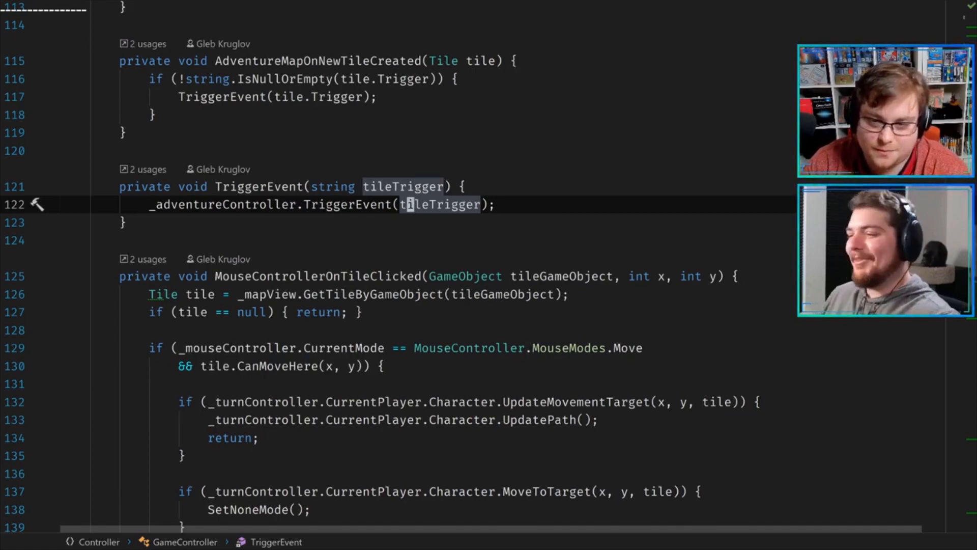
scroll("up", 3)
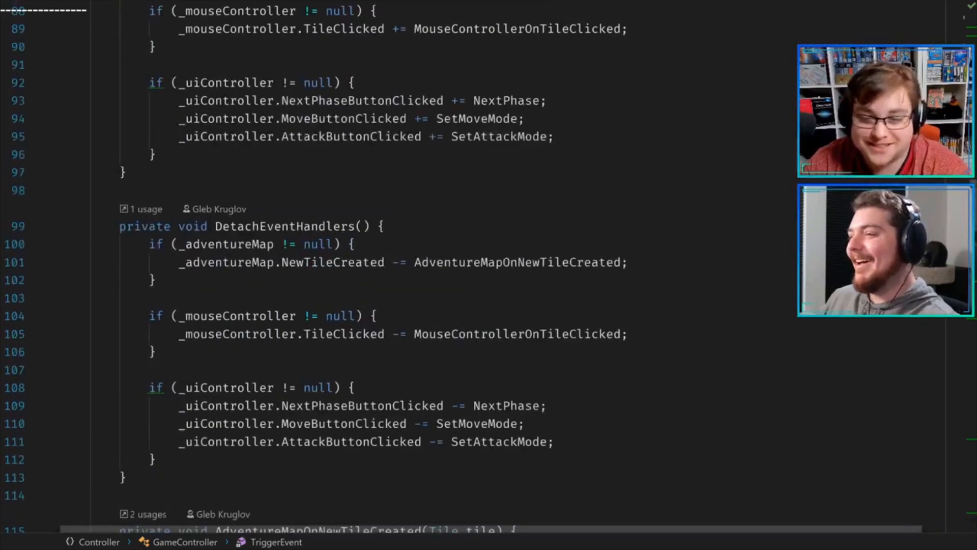
scroll("up", 3)
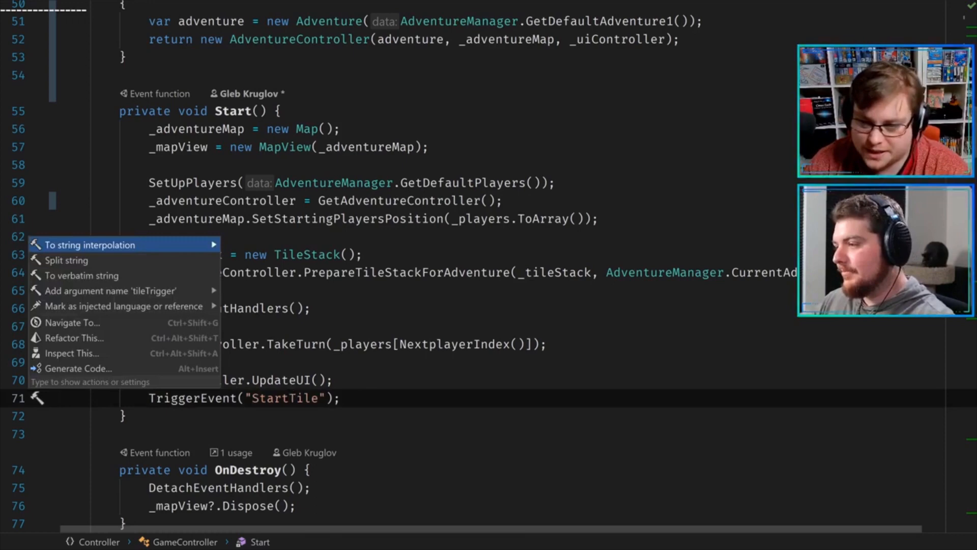
Extract the "StartTile" literal into a const local tileTrigger via Introduce variable
type("cons")
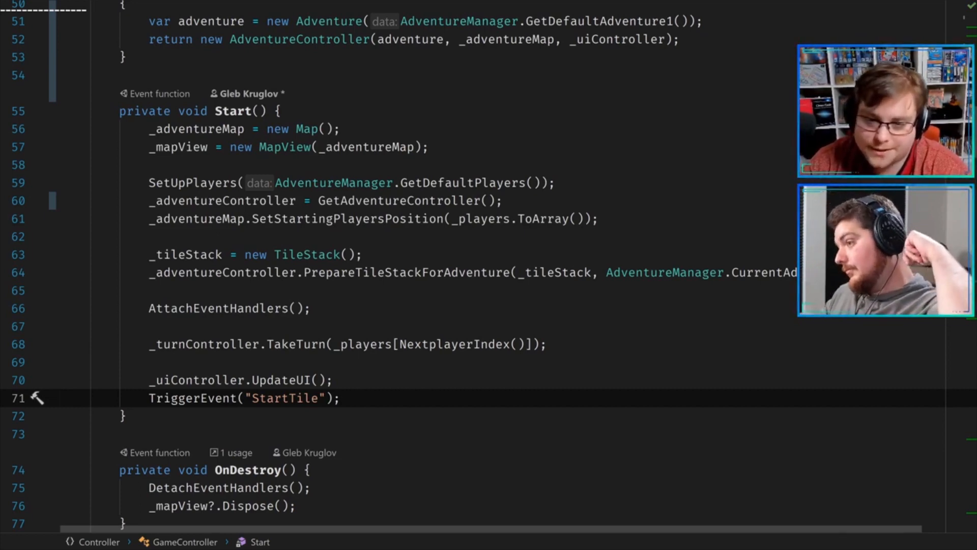
double_click(284, 398)
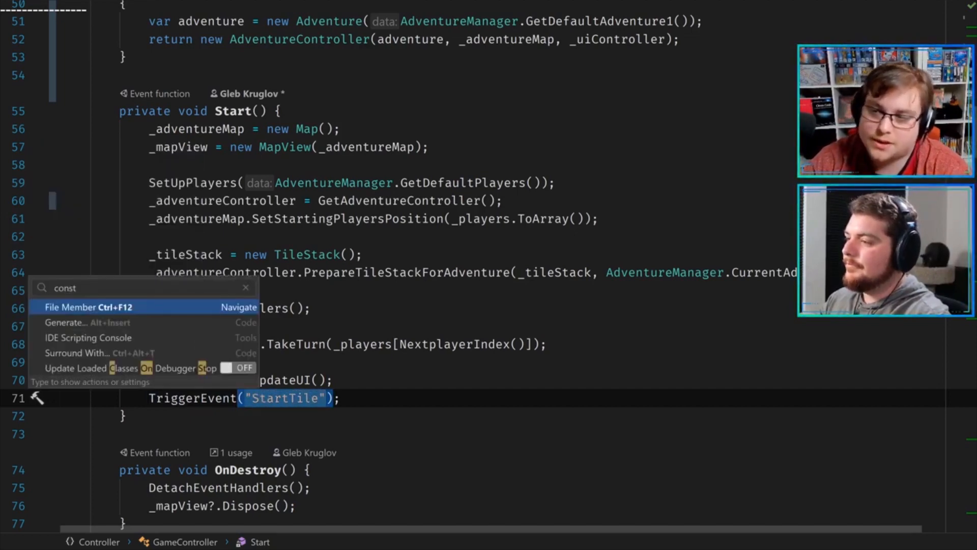
type("intro")
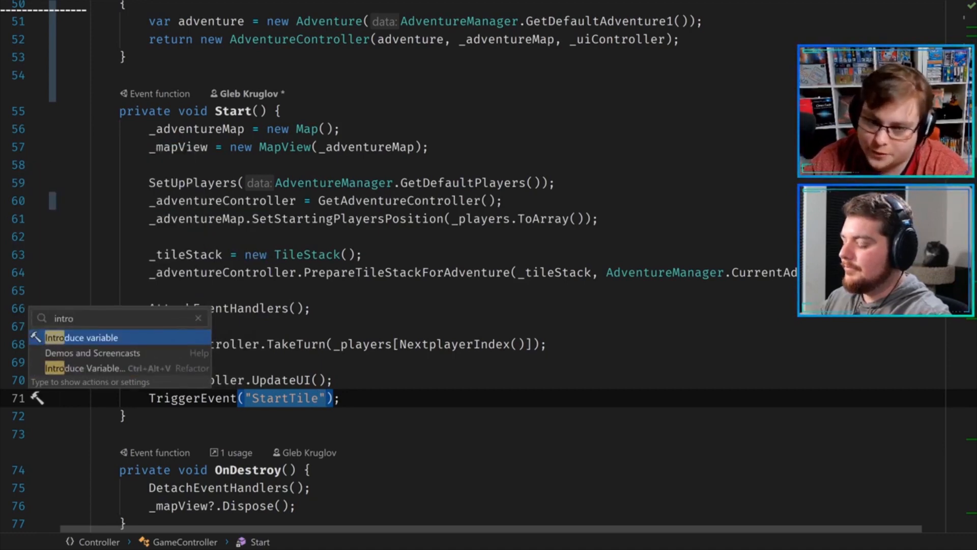
left_click(81, 336)
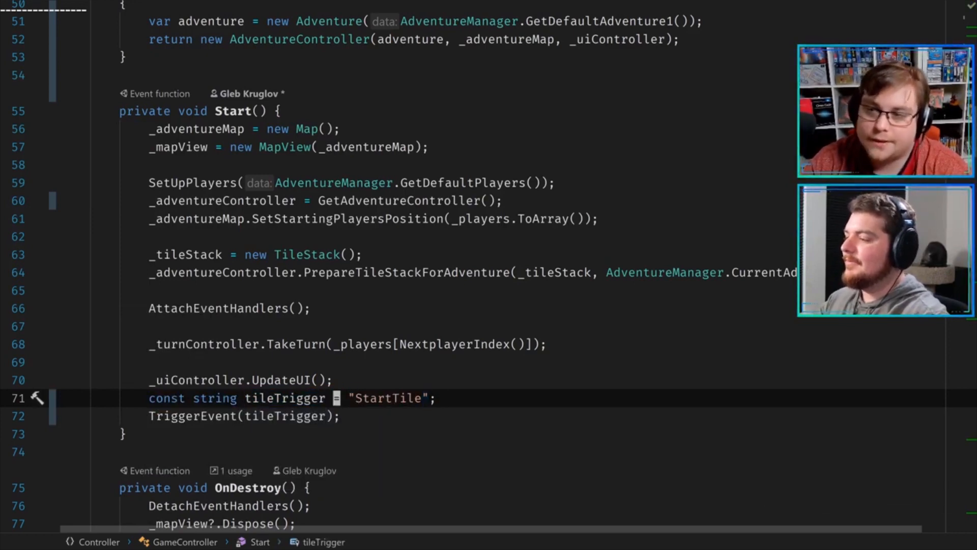
Promote tileTrigger to a private const field TileTrigger = "StartTile" via Introduce Field
left_click(37, 398)
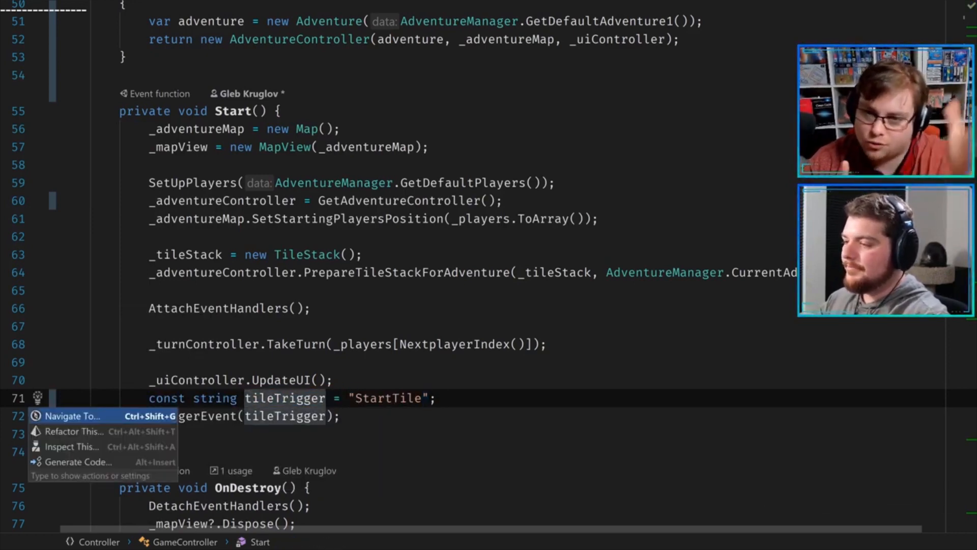
left_click(72, 430)
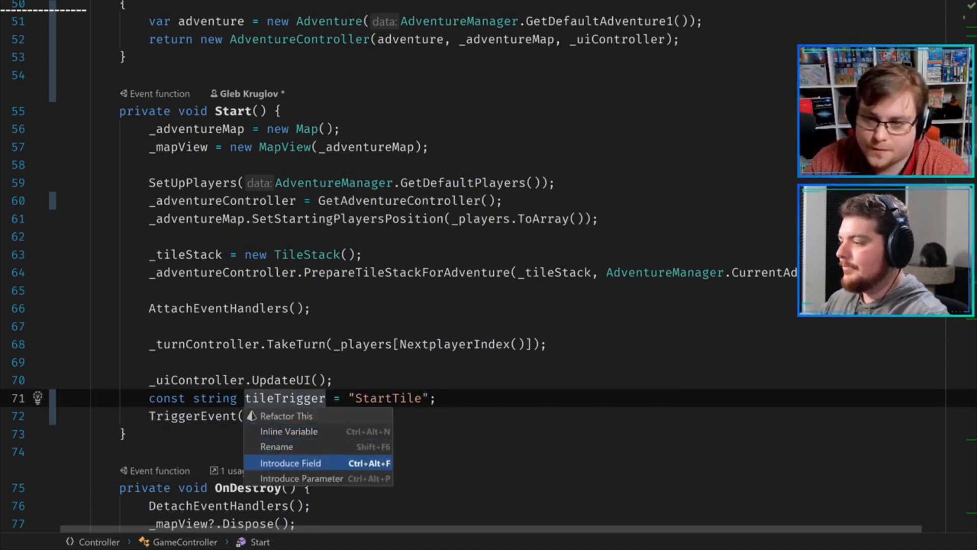
left_click(290, 462)
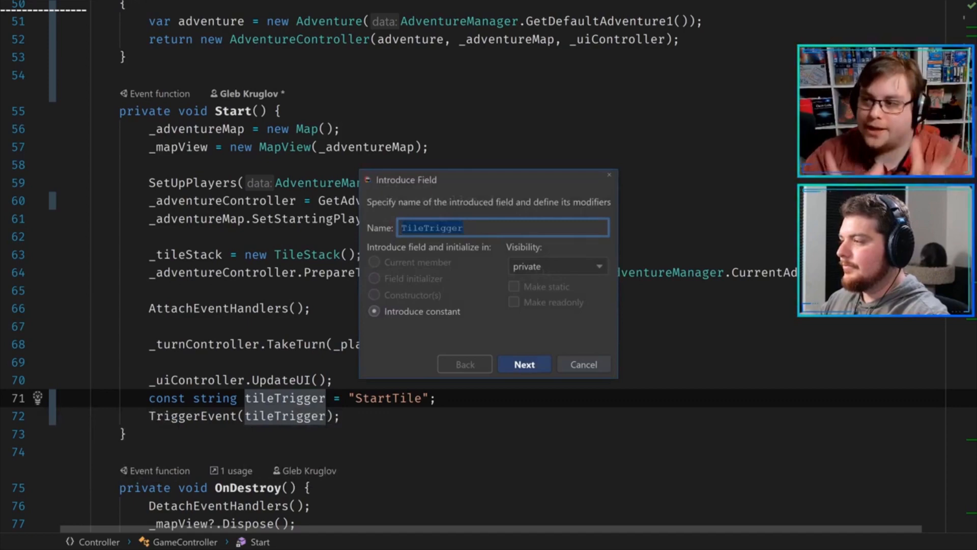
left_click(523, 365)
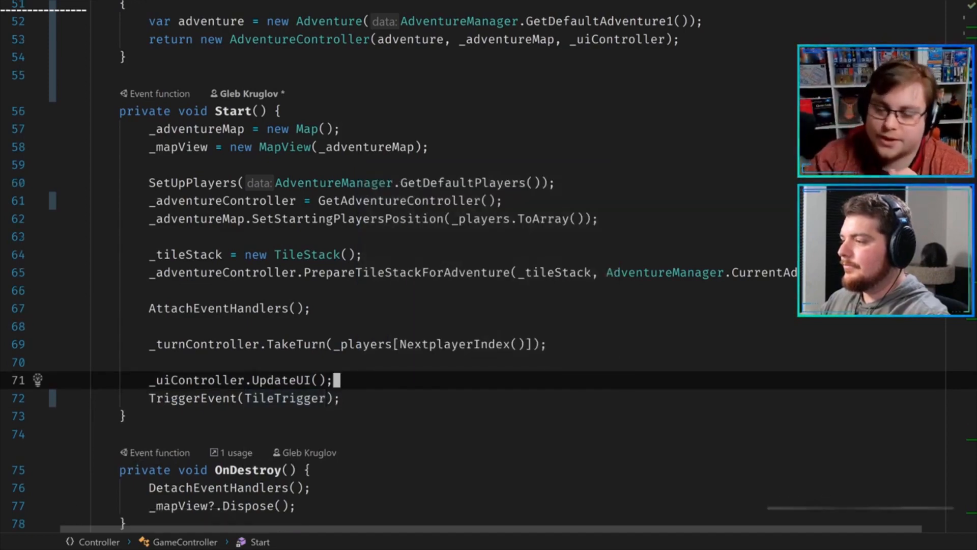
scroll("up", 3)
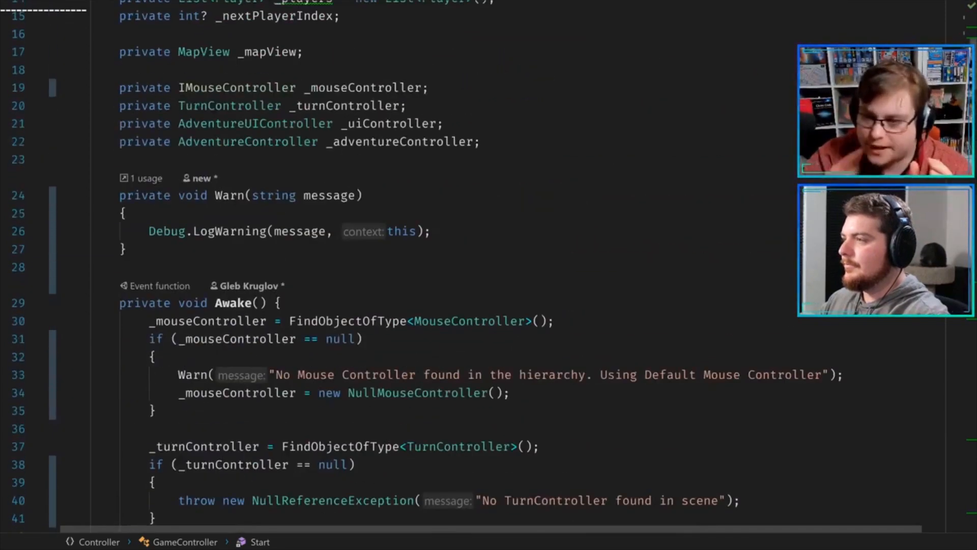
scroll("up", 3)
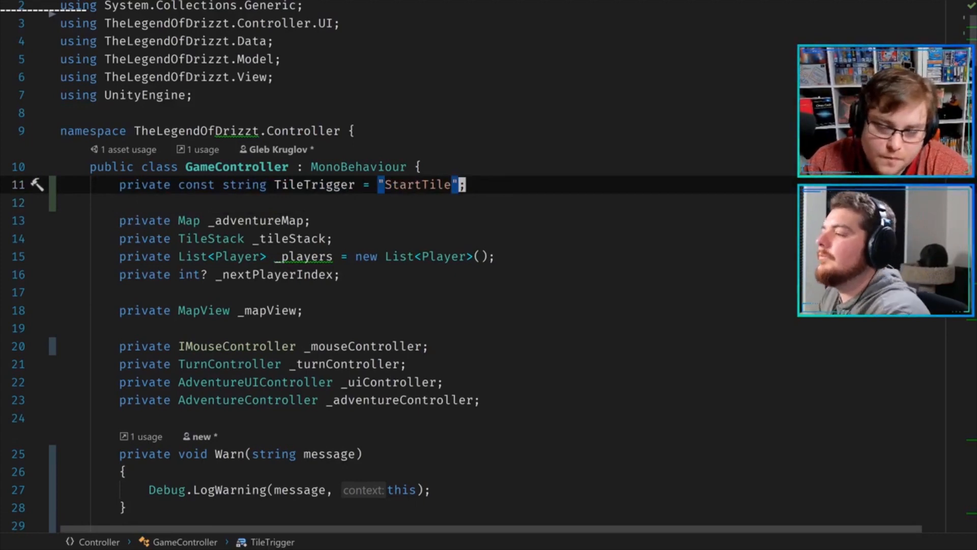
Acknowledge the Refactoring Failed message and cancel the rename, keeping StartTileTrigger
scroll("down", 3)
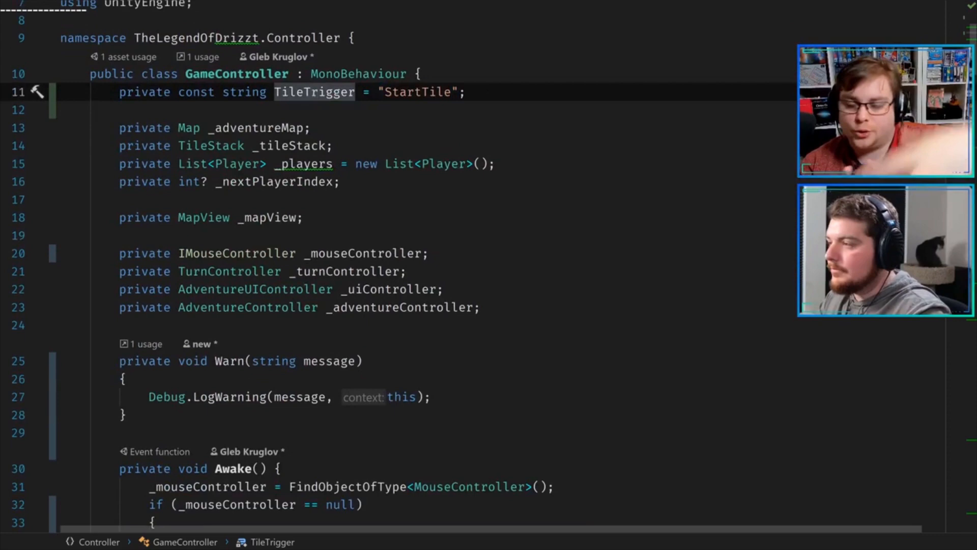
type("extract met")
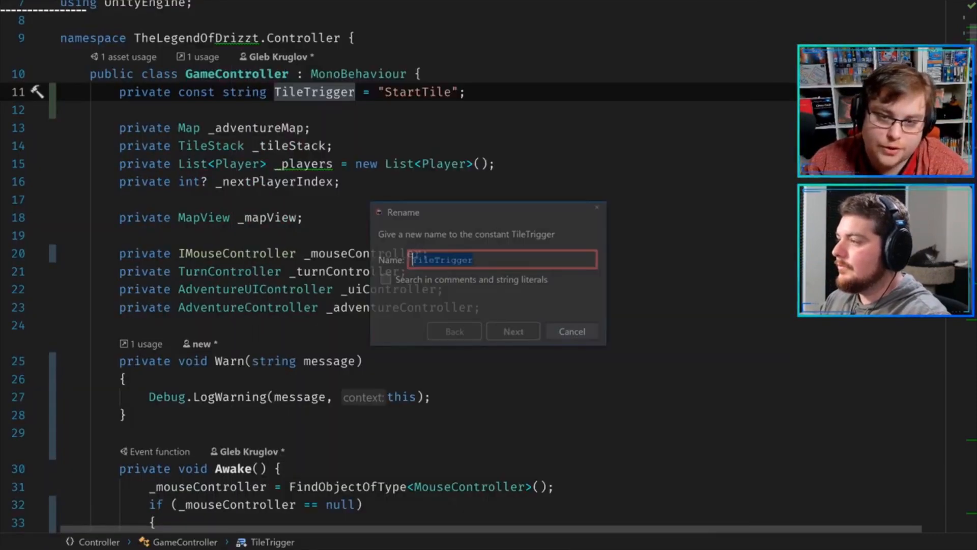
type("StartTil")
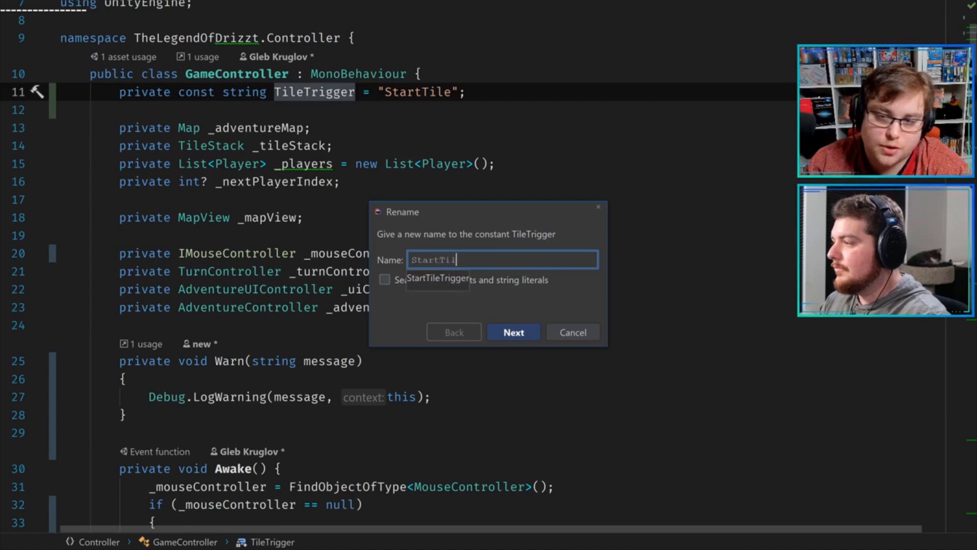
left_click(513, 332)
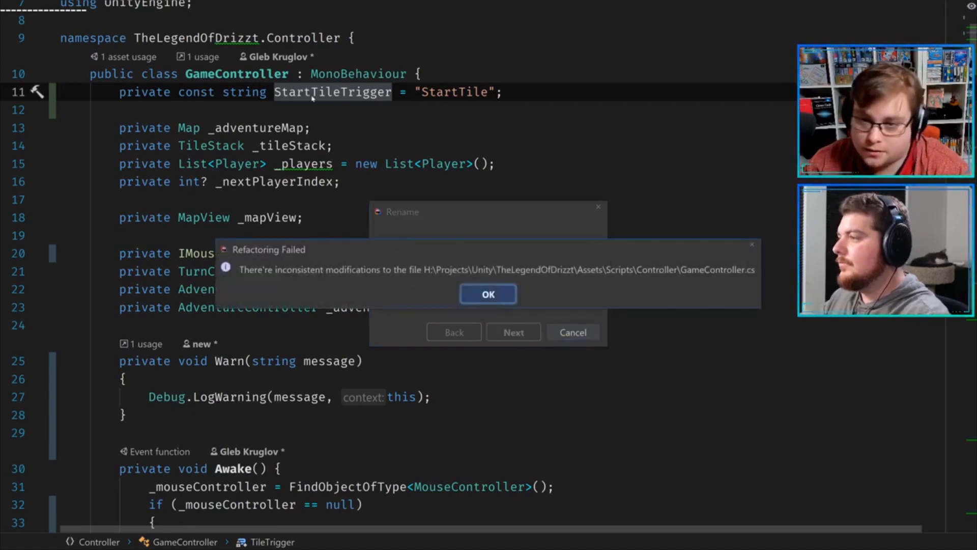
left_click(488, 293)
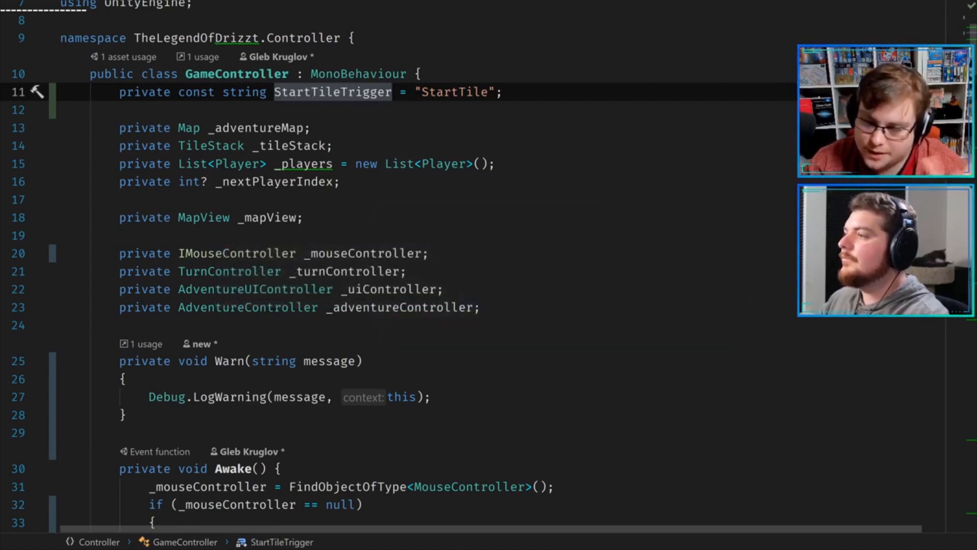
scroll("down", 3)
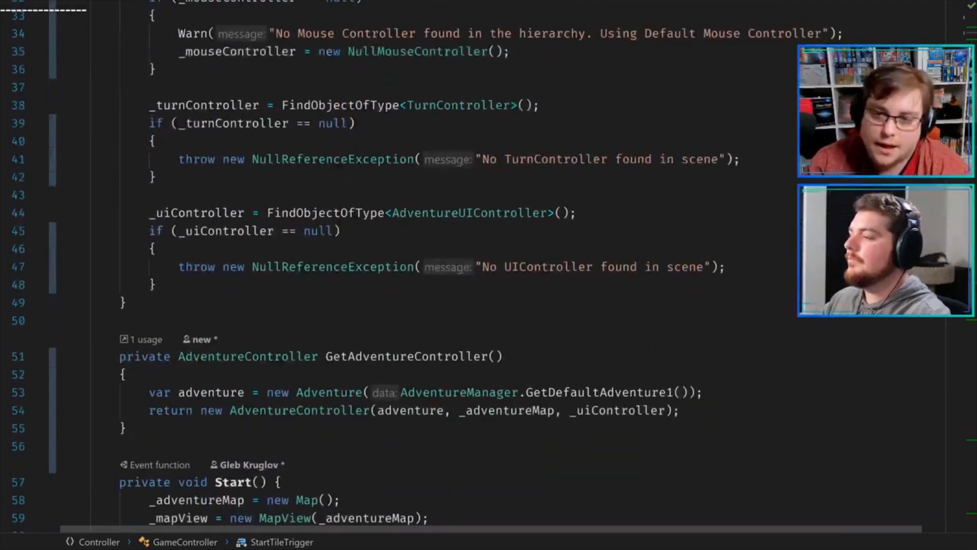
Scroll GameController to verify Start calls TriggerEvent(StartTileTrigger), then reach AdventureController.TriggerEvent
scroll("down", 3)
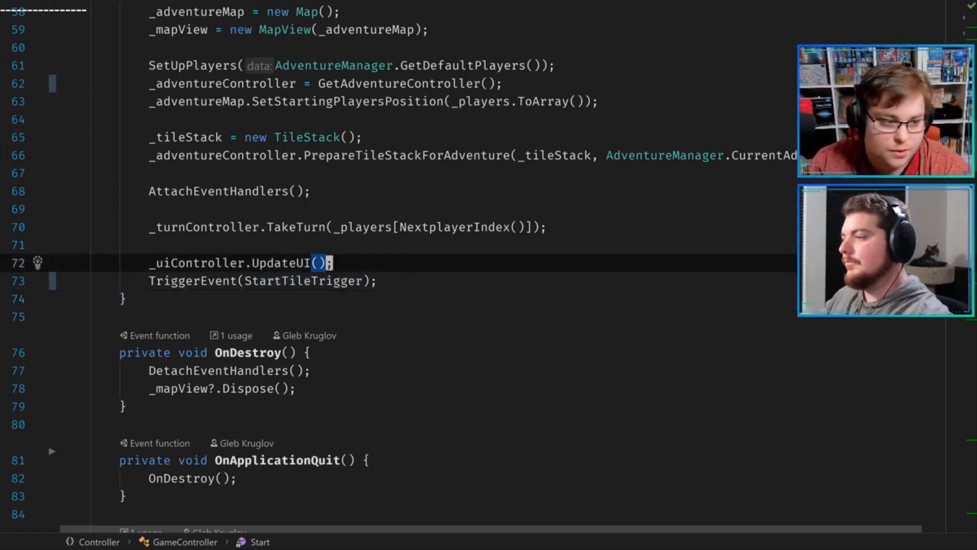
scroll("up", 3)
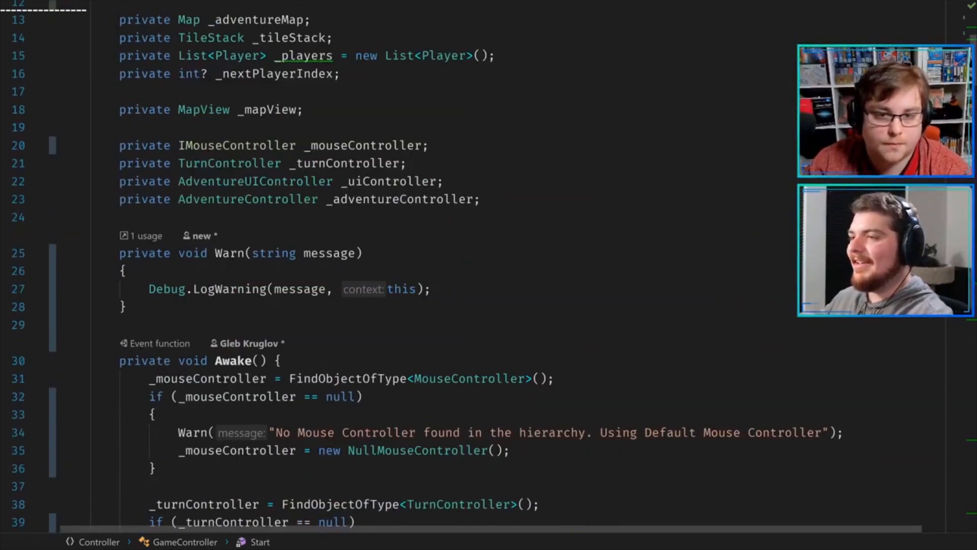
scroll("down", 3)
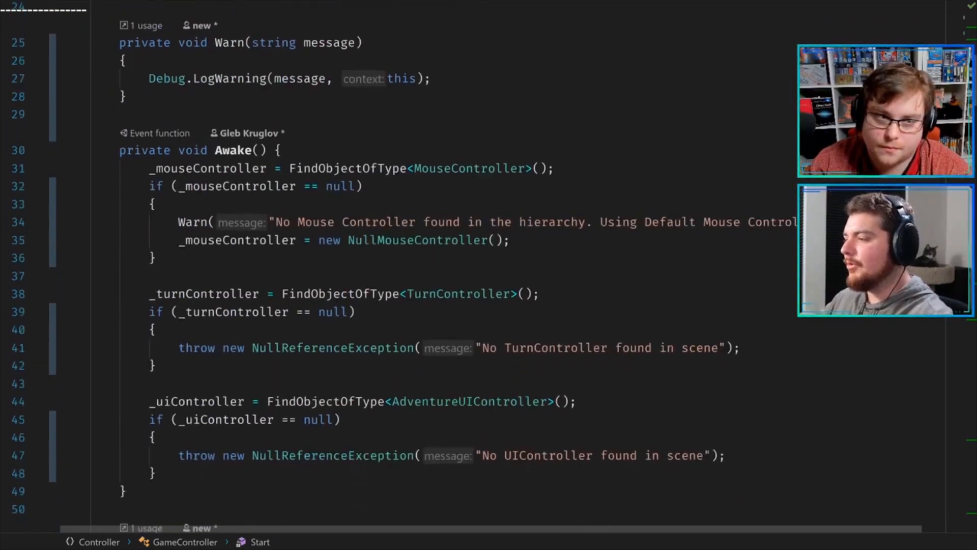
scroll("down", 3)
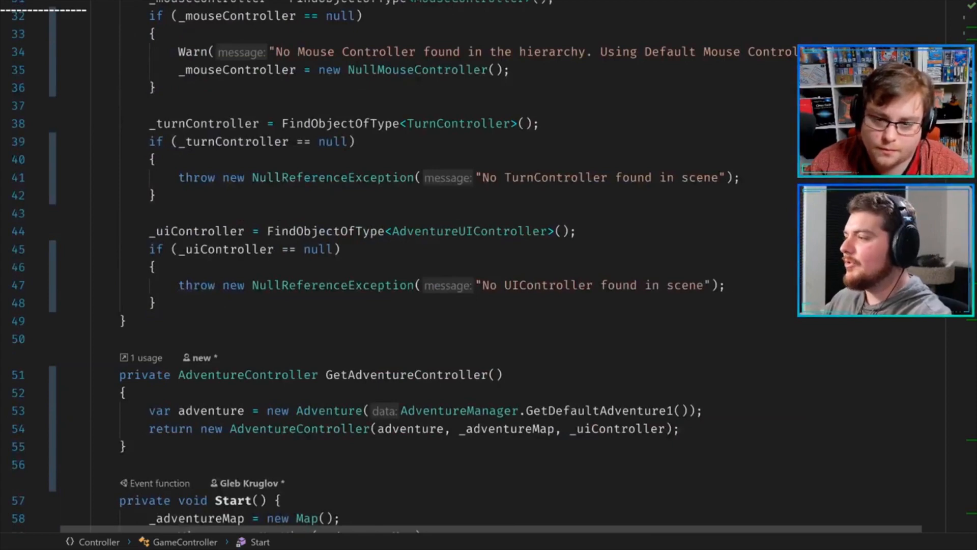
scroll("up", 3)
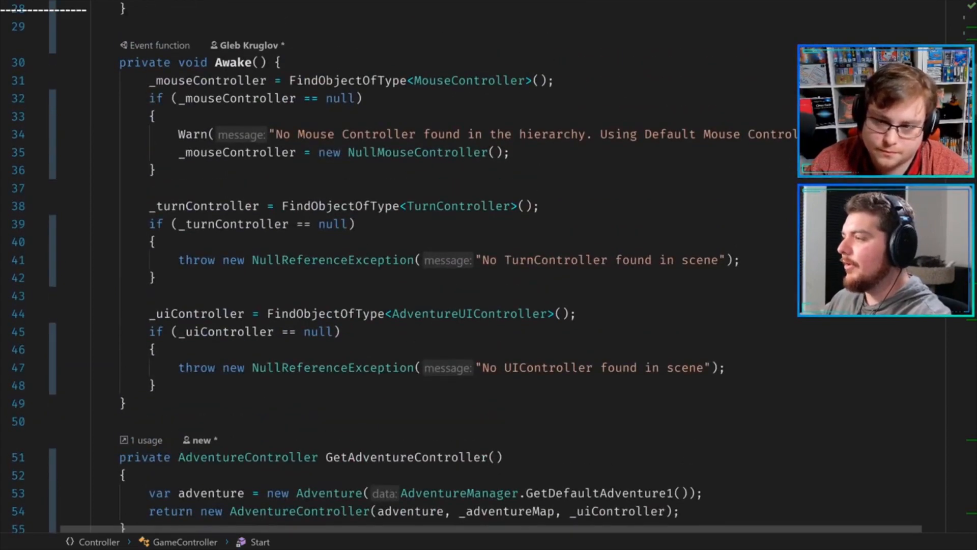
scroll("down", 3)
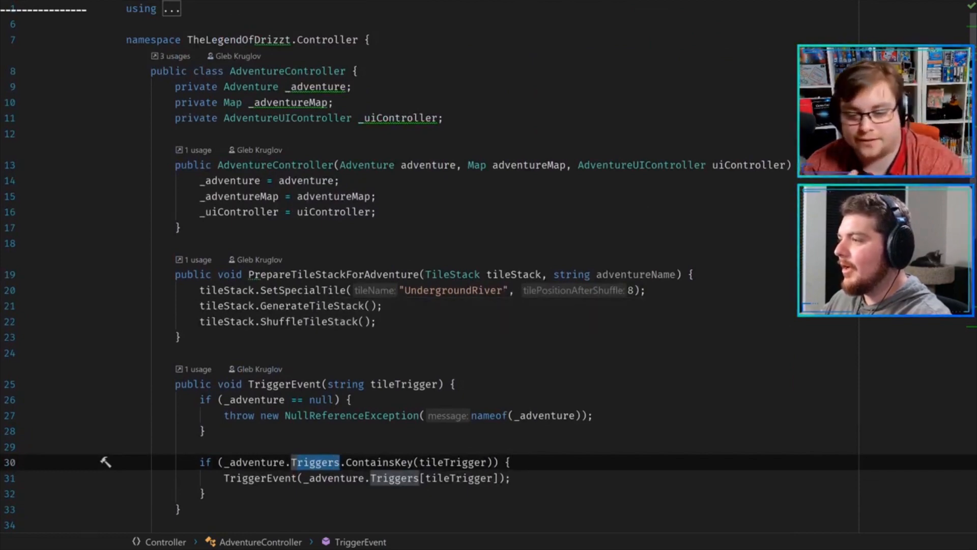
Scroll AdventureController and return to GameController's GetAdventureController method
scroll("down", 3)
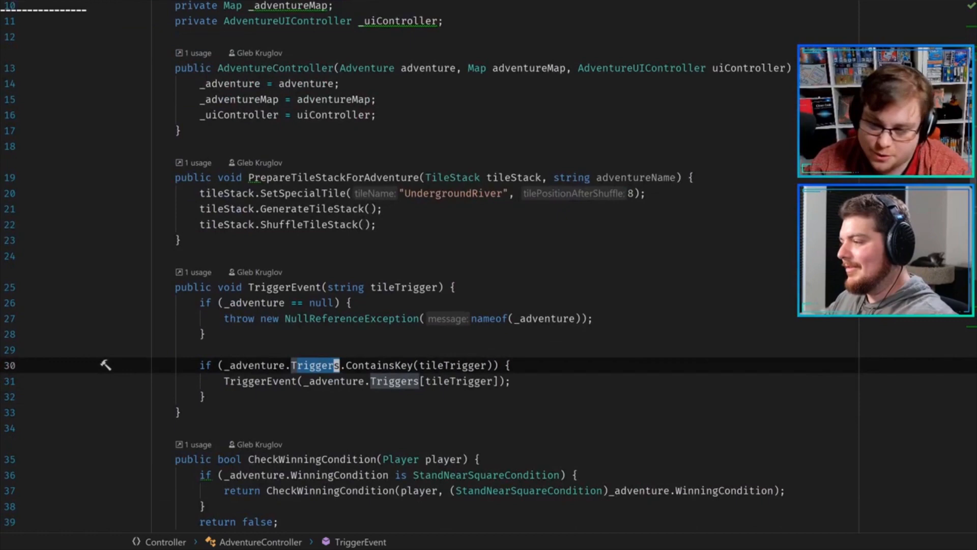
scroll("up", 3)
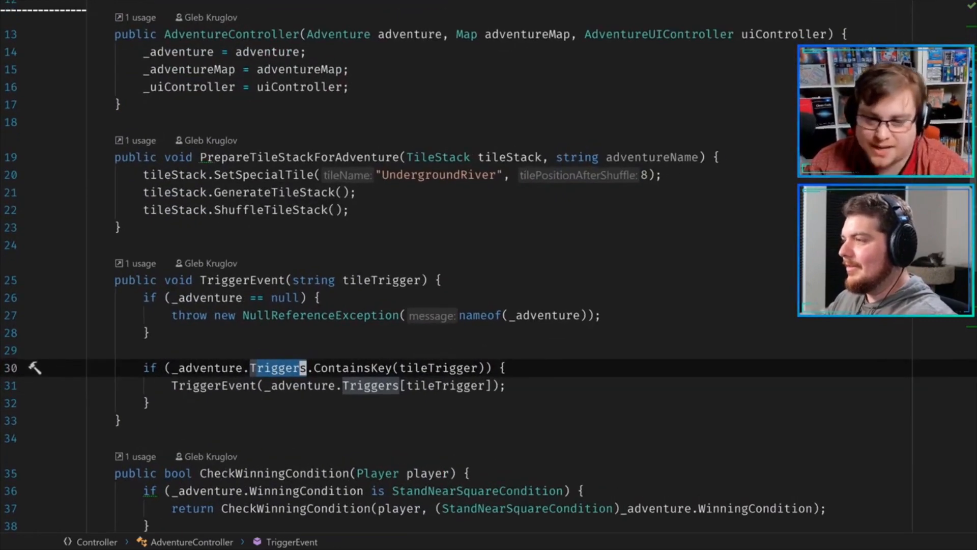
scroll("down", 3)
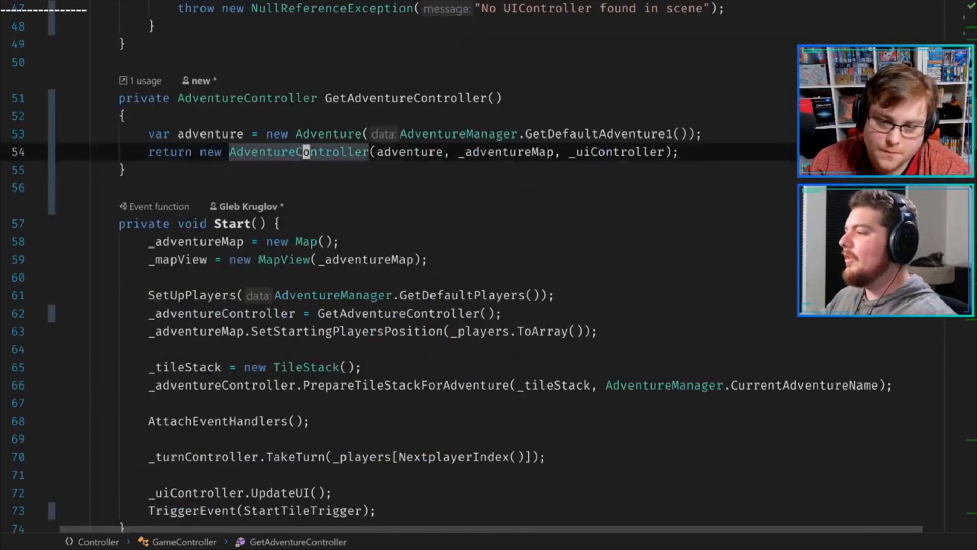
mouse_move(193, 312)
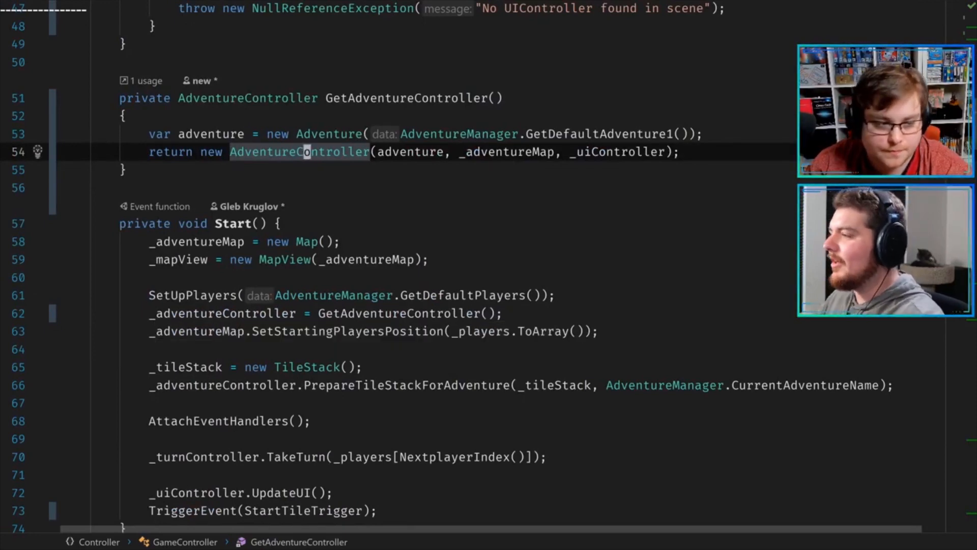
Search Everywhere for 'renam' to list the Rename refactoring actions
scroll("down", 3)
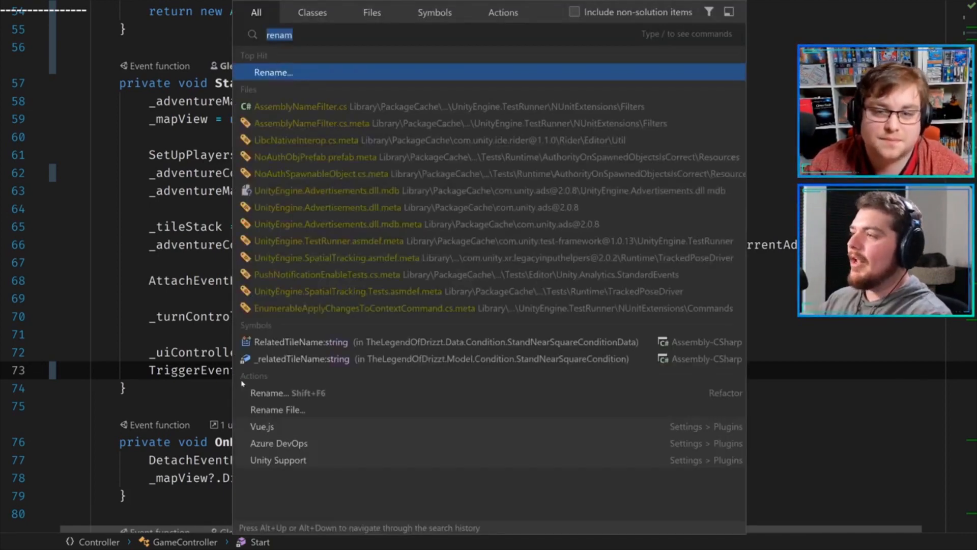
Query 'new cla' and 'rename', then dismiss the Replace in Path panel back to Start
type("new cla")
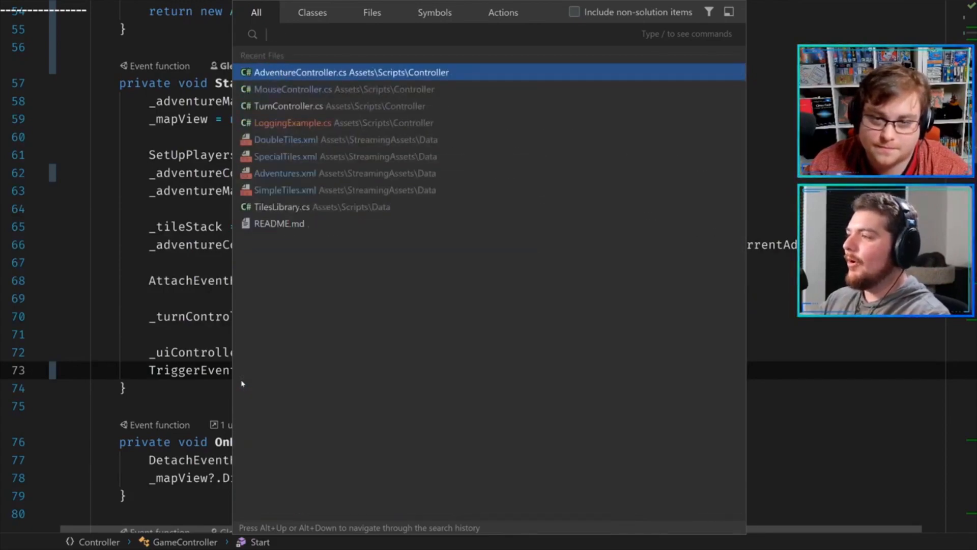
type("rename")
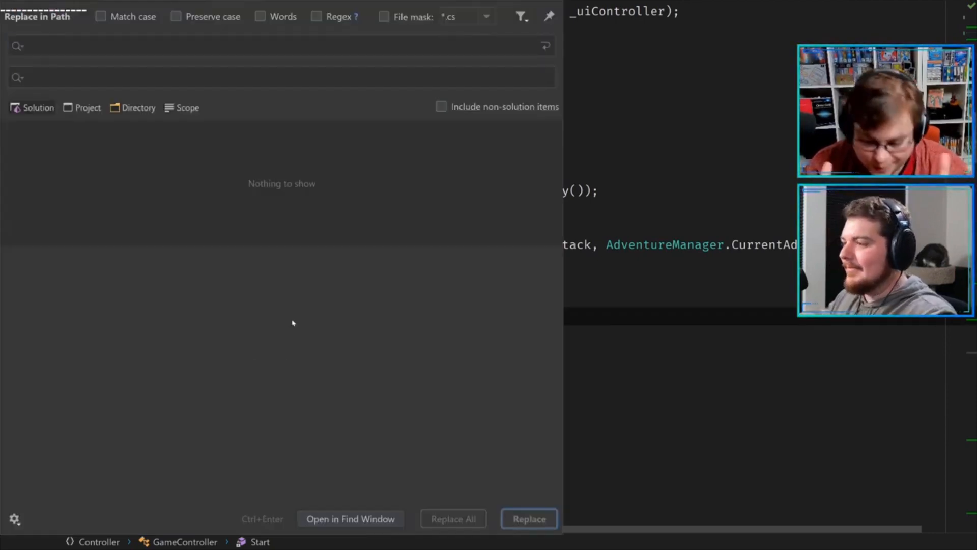
key("Escape")
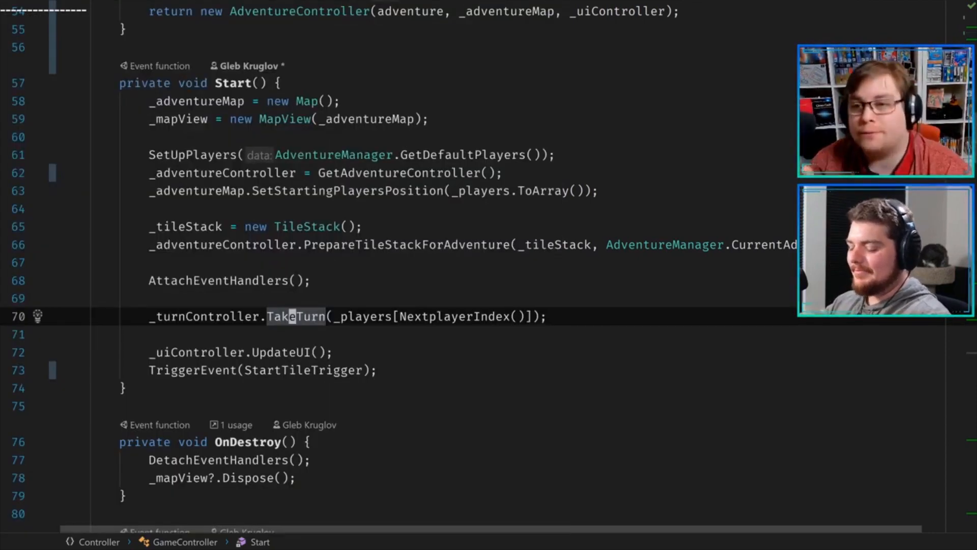